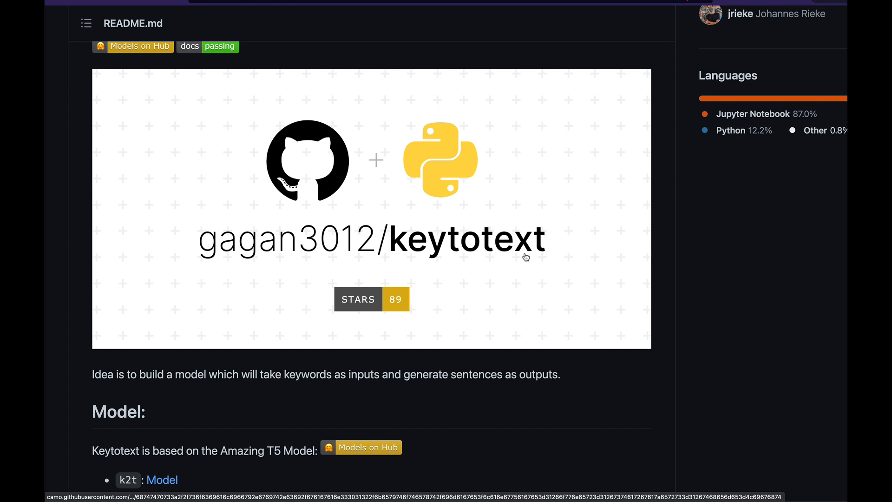
Launch the README Usage section's example notebook via its 'Open in Colab' badge.
scroll("down", 3)
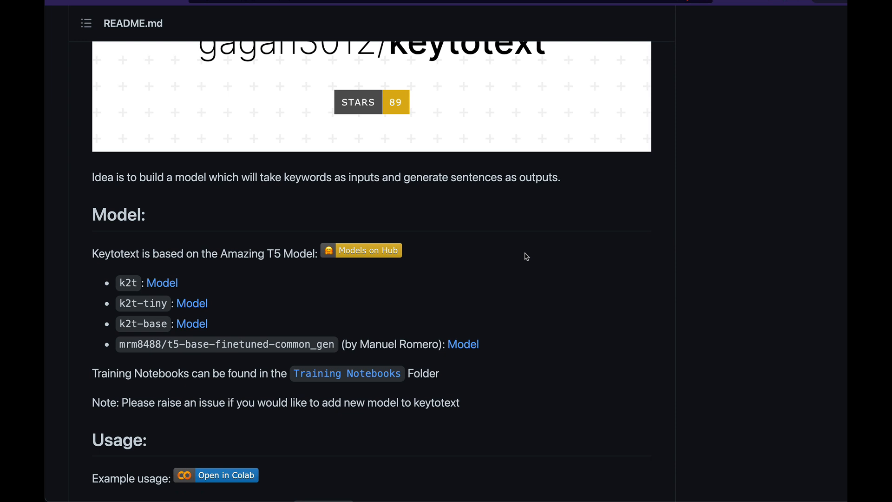
mouse_move(130, 285)
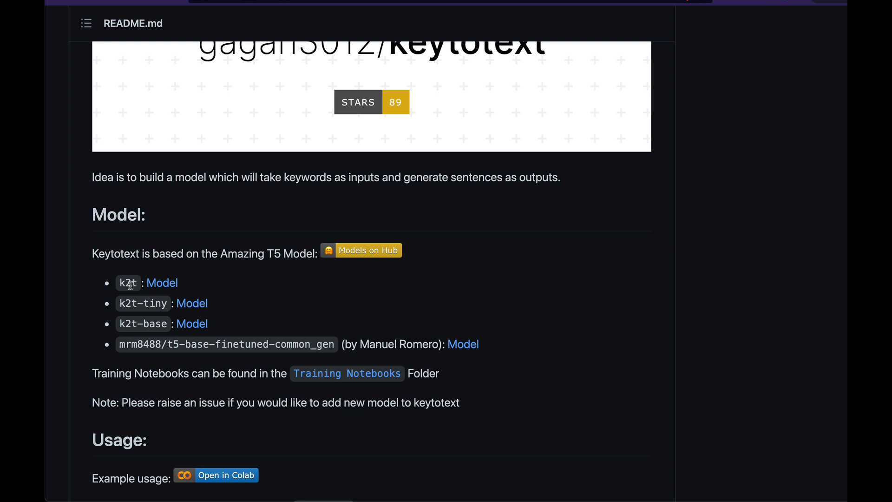
mouse_move(135, 323)
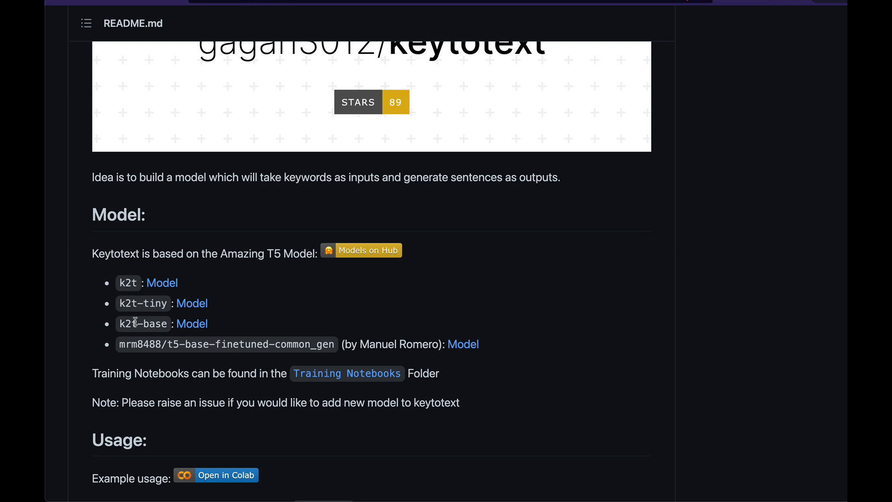
mouse_move(147, 334)
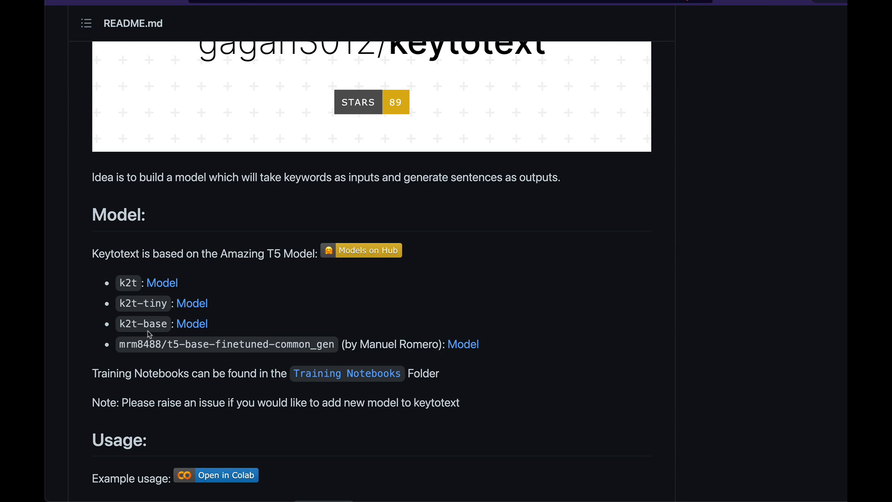
mouse_move(346, 373)
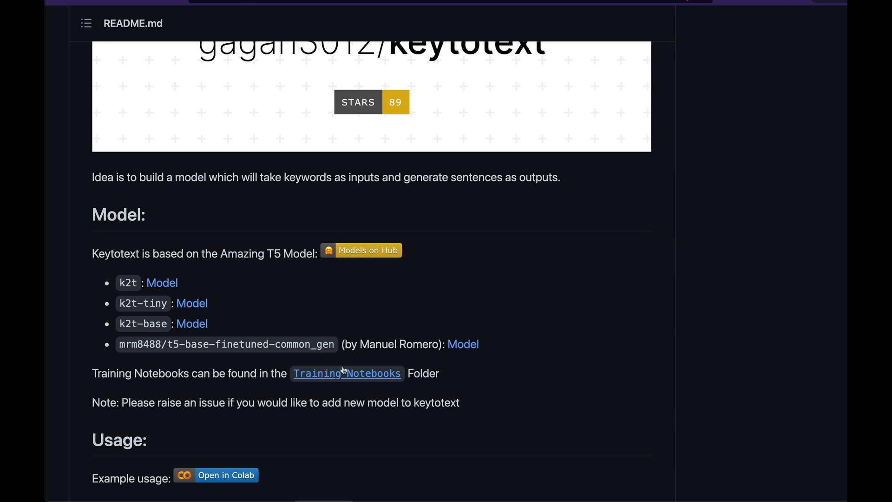
mouse_move(392, 340)
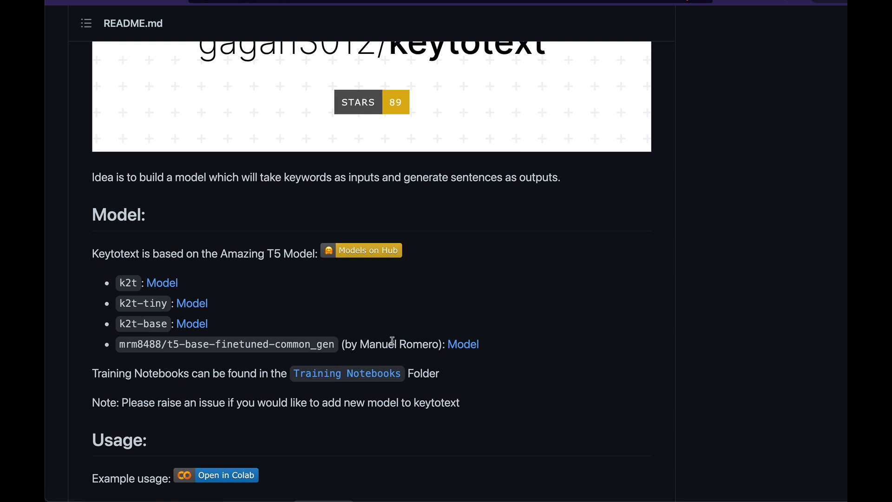
mouse_move(300, 344)
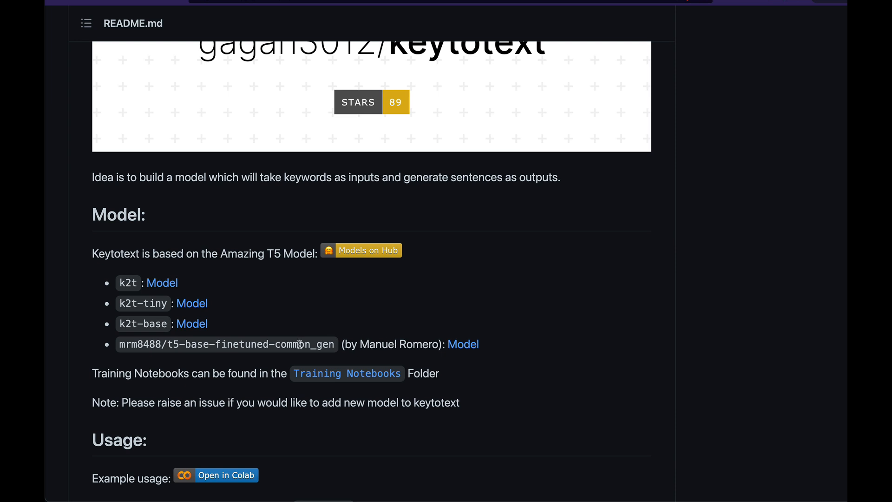
scroll("down", 3)
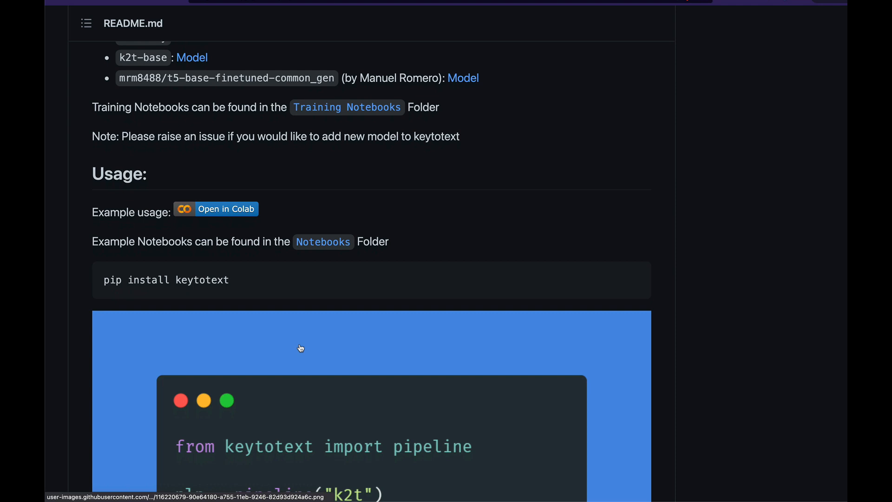
mouse_move(230, 211)
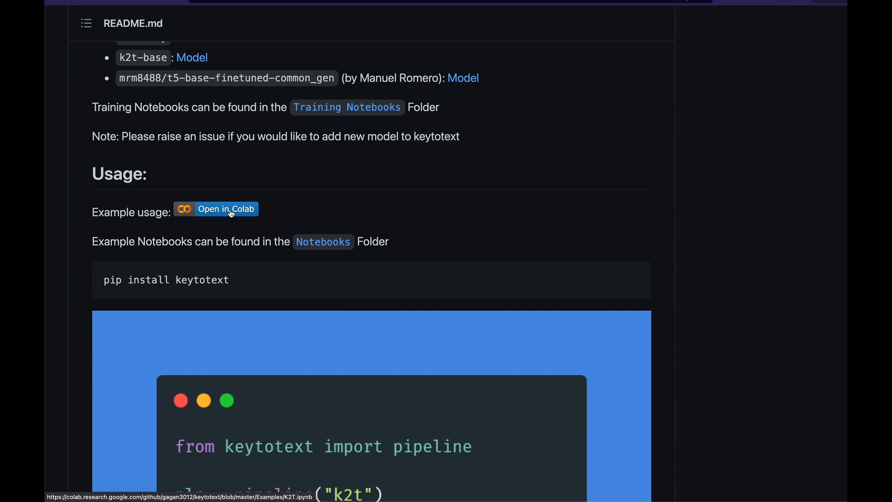
left_click(226, 209)
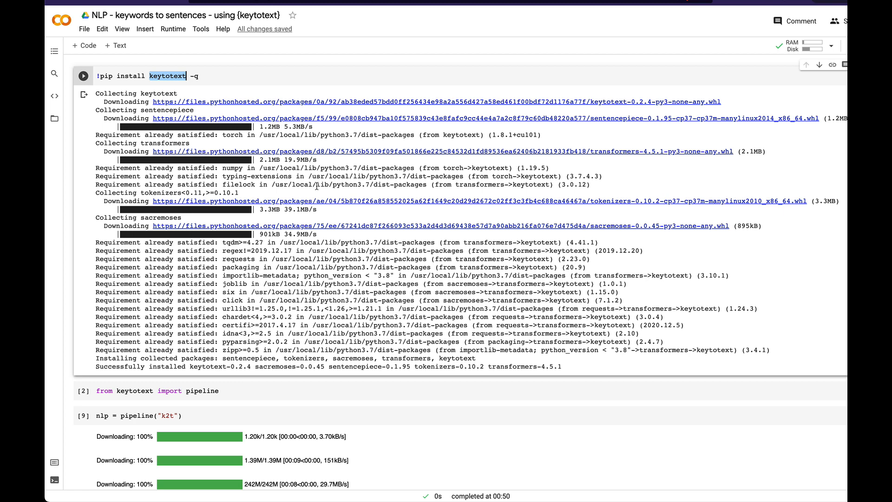
Run the '!pip install keytotext' and 'from keytotext import pipeline' cells, then focus the nlp([...]) cell.
left_click(230, 80)
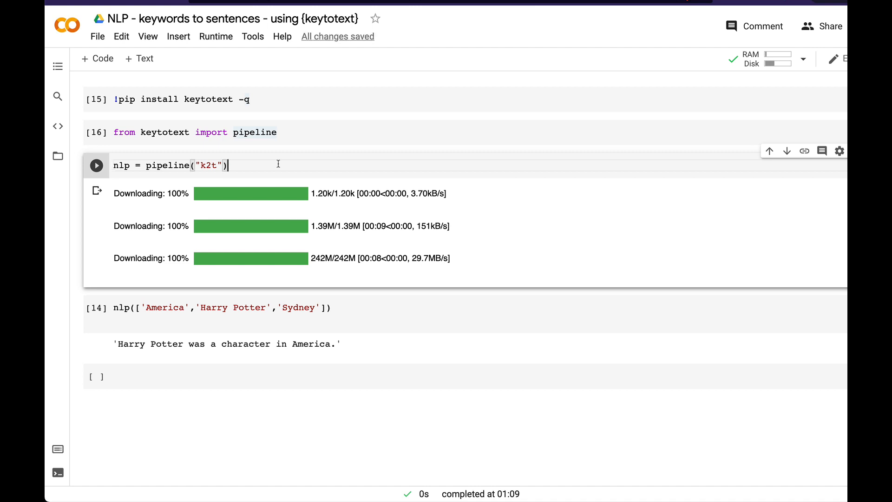
mouse_move(238, 216)
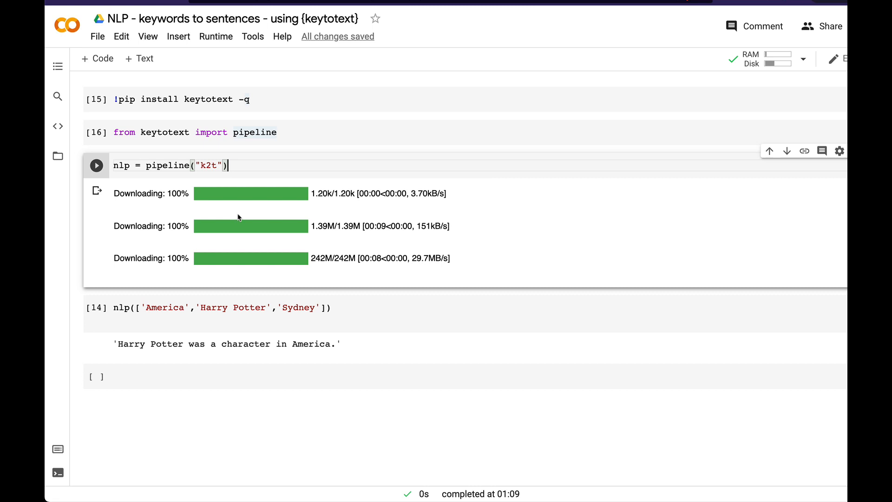
scroll("up", 3)
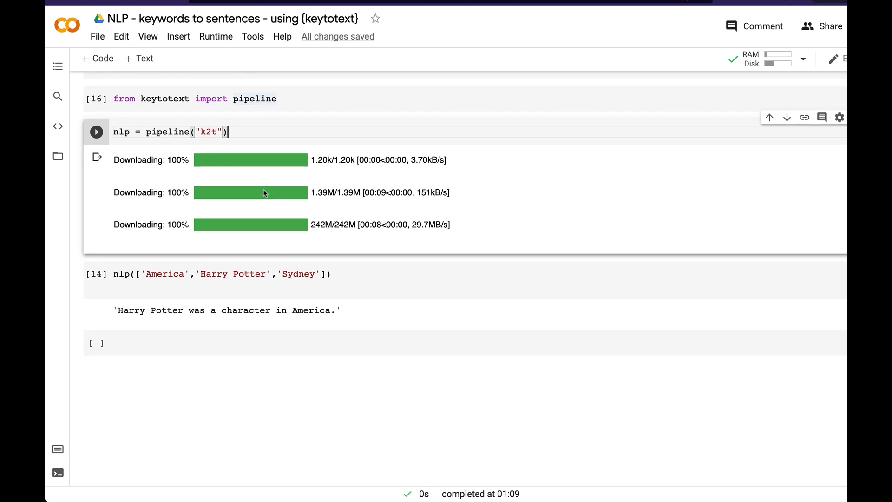
left_click(222, 273)
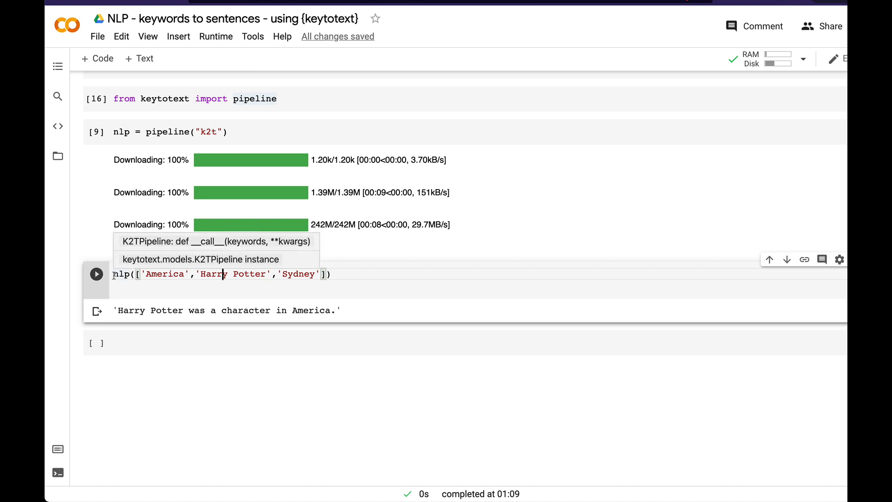
Write a cell defining keywords = ['Apple', 'iPhone', 'Samsung'].
type("key")
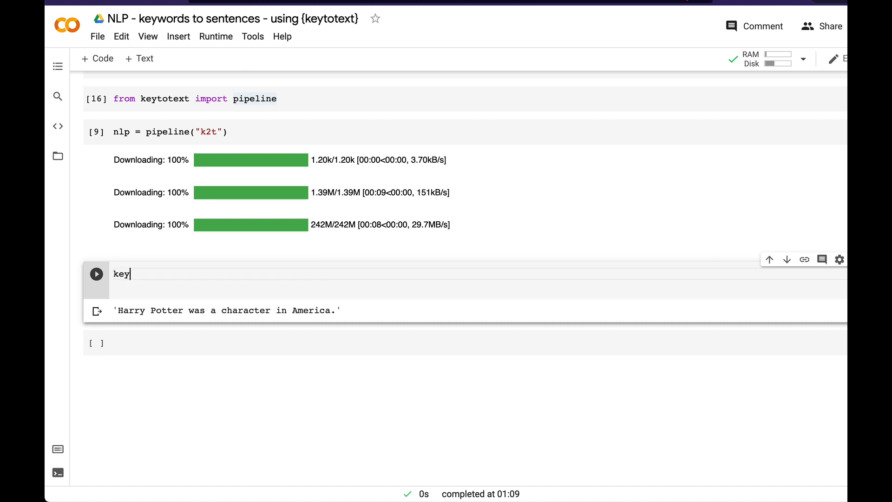
type("words")
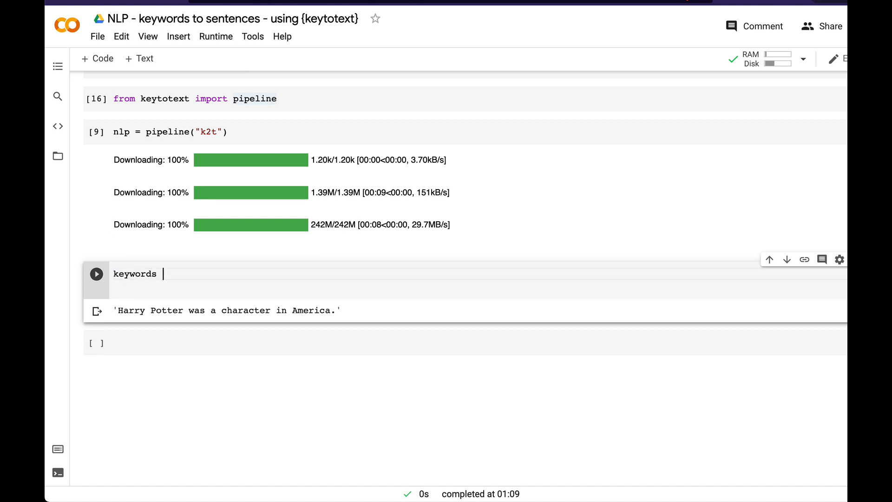
type("= []")
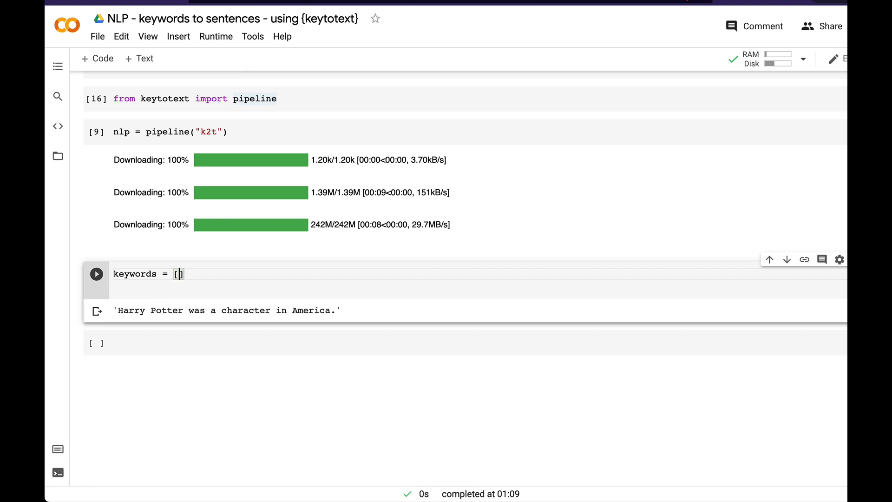
type("''")
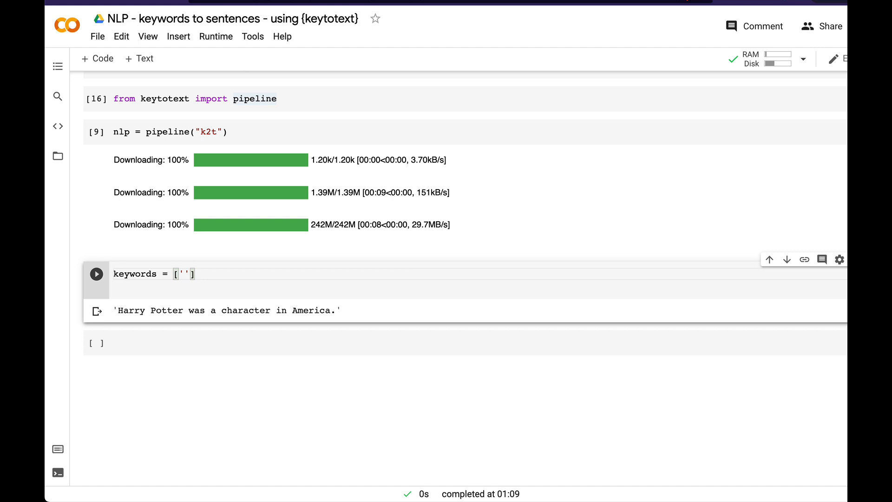
type("Apple")
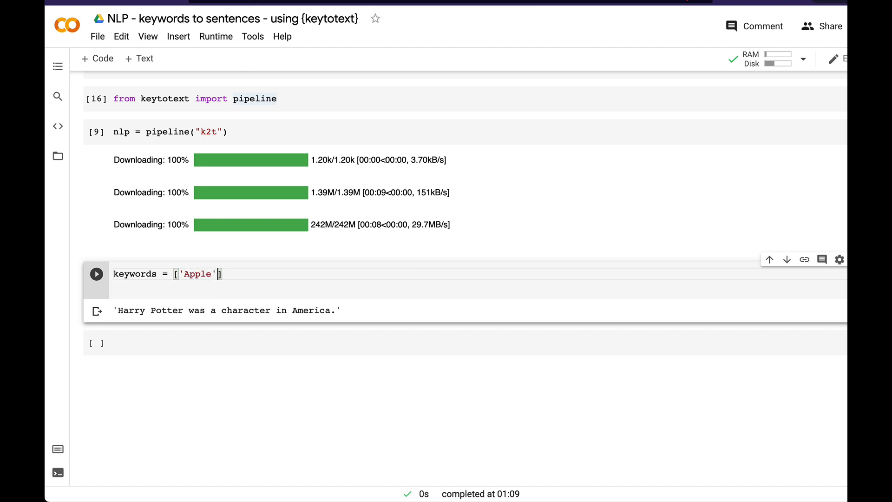
type(",'iPhone',")
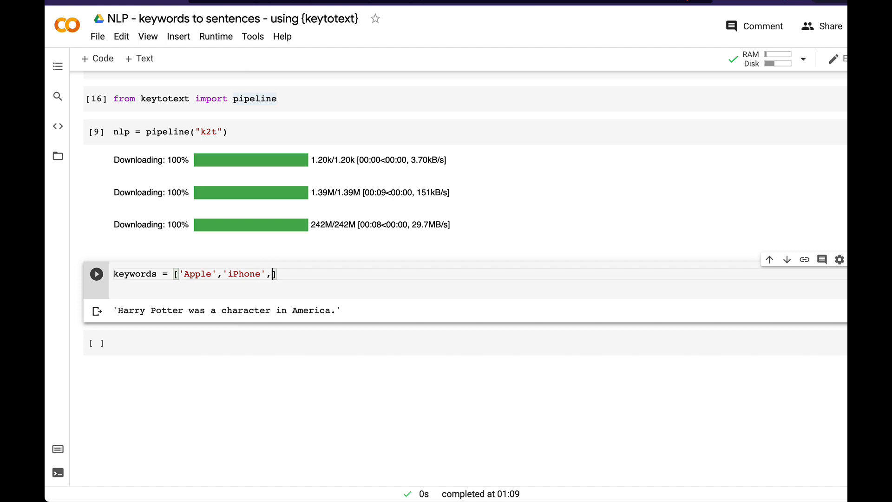
type("'Samsung'")
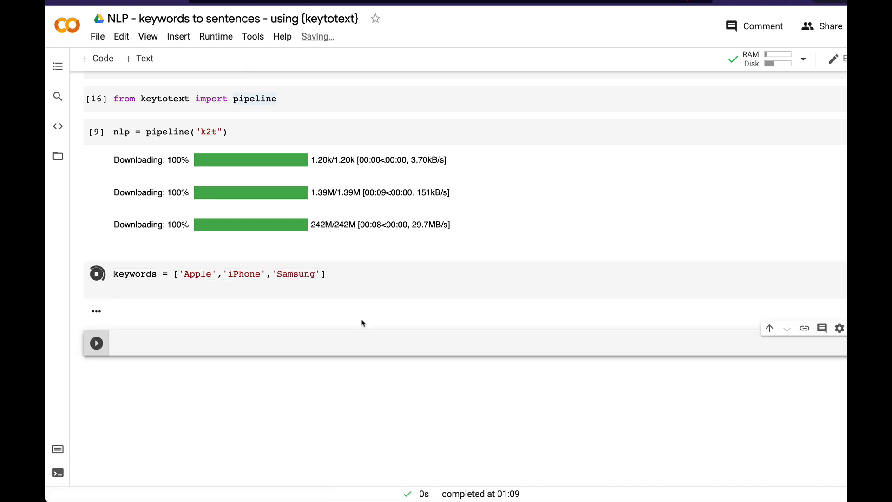
Write nlp(keywords) in a new cell and run it to generate a sentence.
type("nlp")
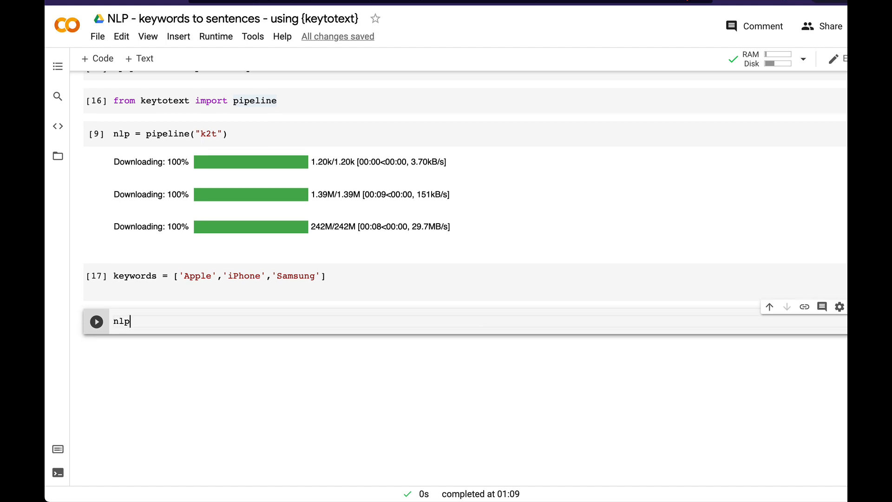
type("[")
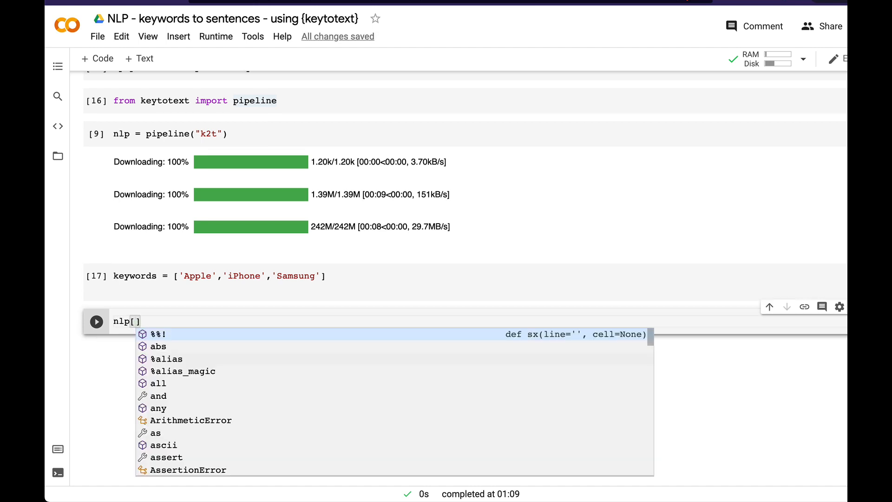
type("keywords)")
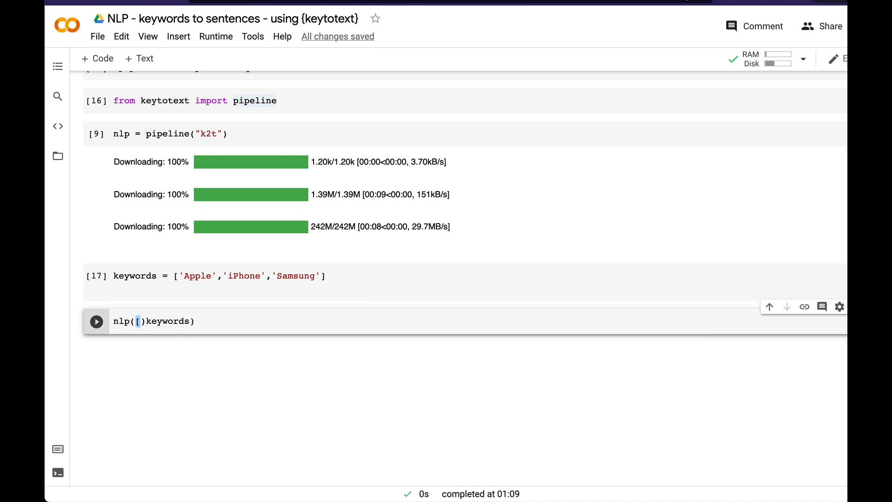
left_click(96, 321)
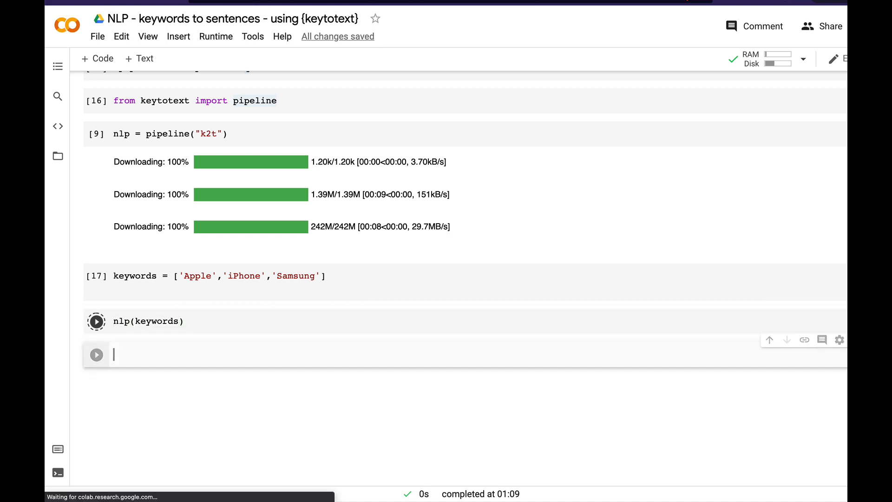
Replace Samsung with Jobs in the keywords and regenerate the sentence.
left_click(95, 320)
type("J")
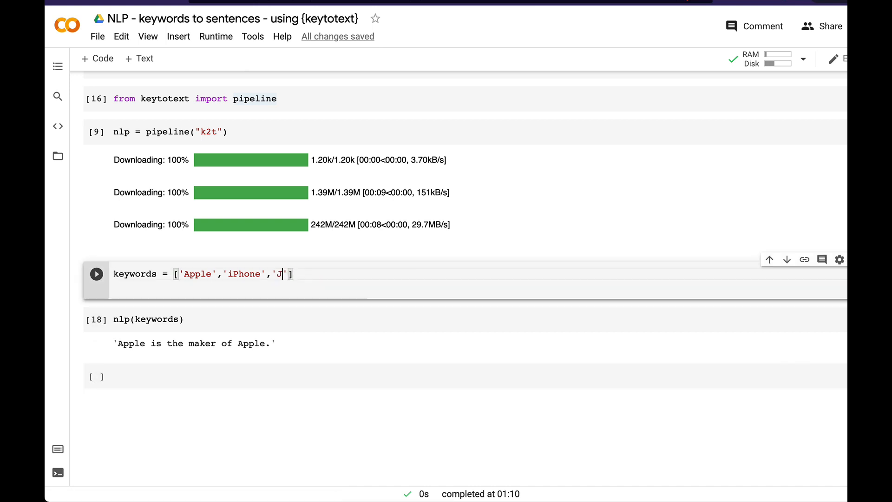
type("obs")
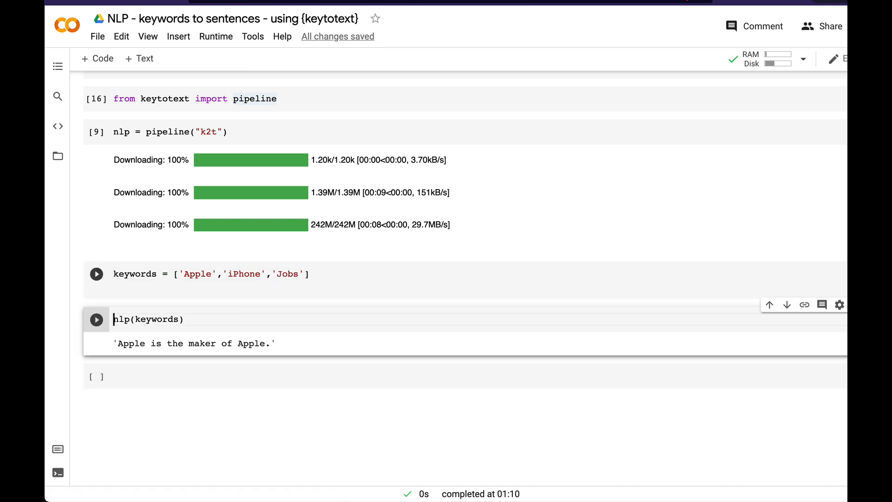
left_click(95, 318)
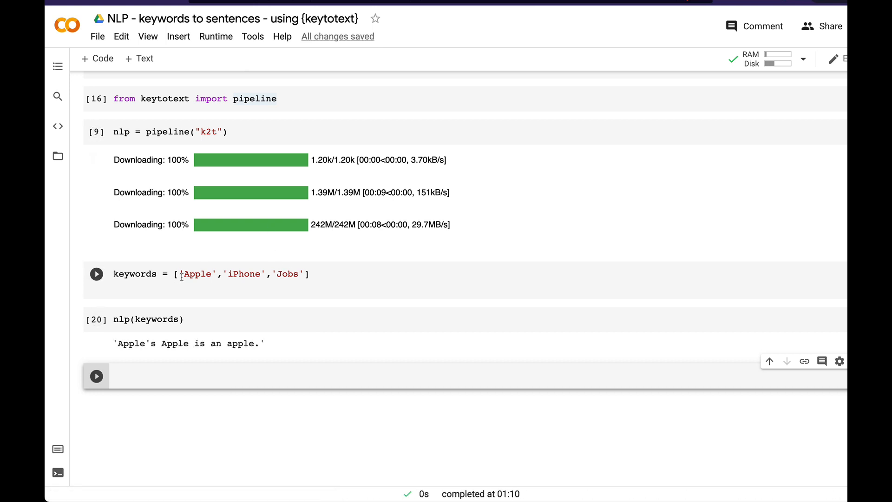
double_click(198, 273)
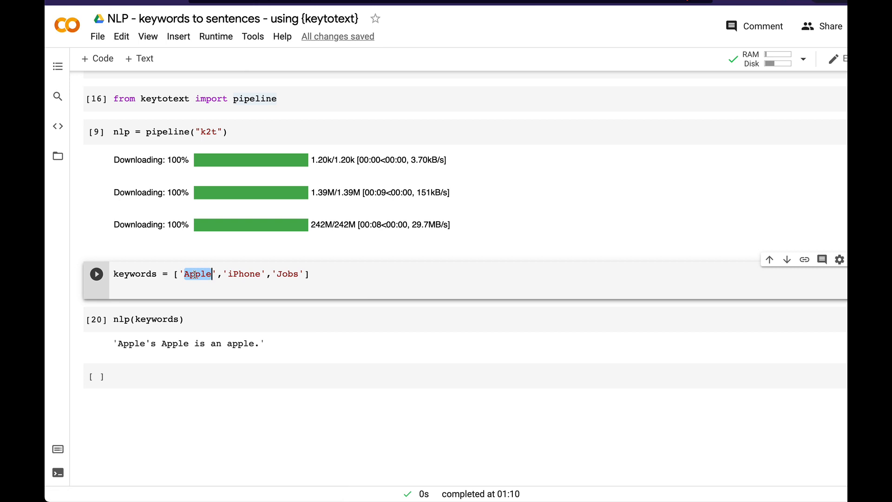
type("America")
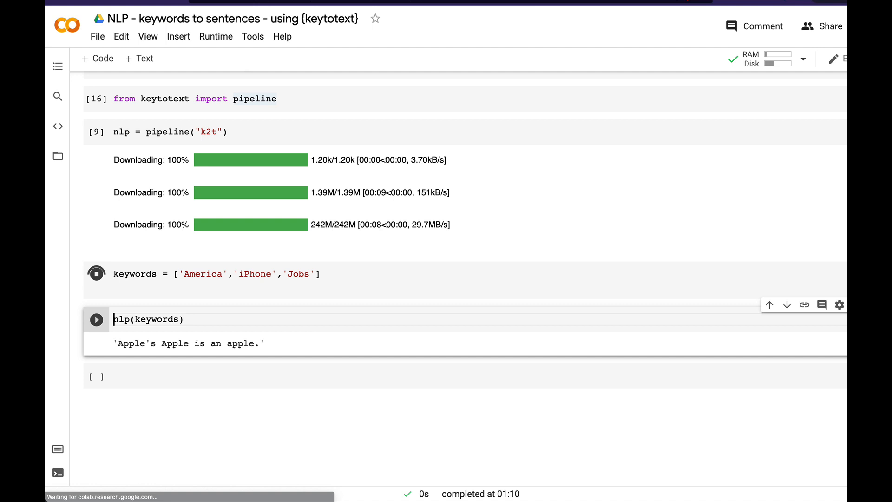
left_click(96, 318)
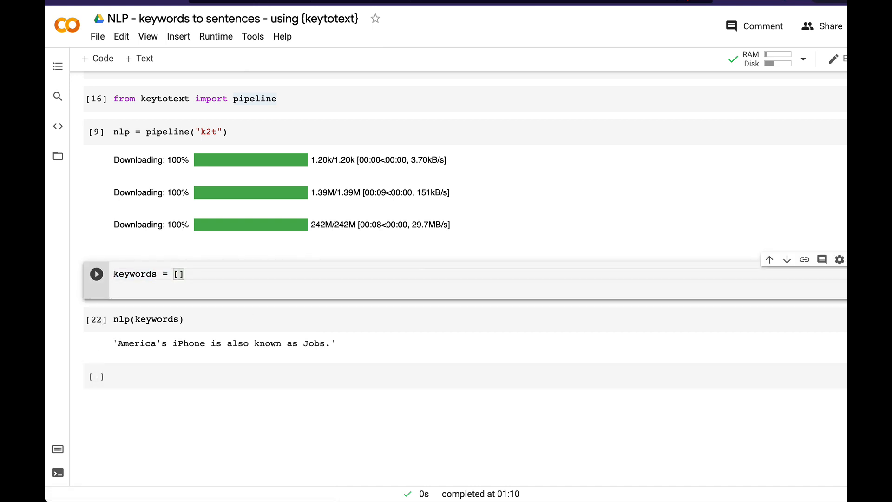
Fill the keywords list with 'India', 'Wedding', 'Food' and generate 'India's Wedding is a great place to eat.'.
type("''")
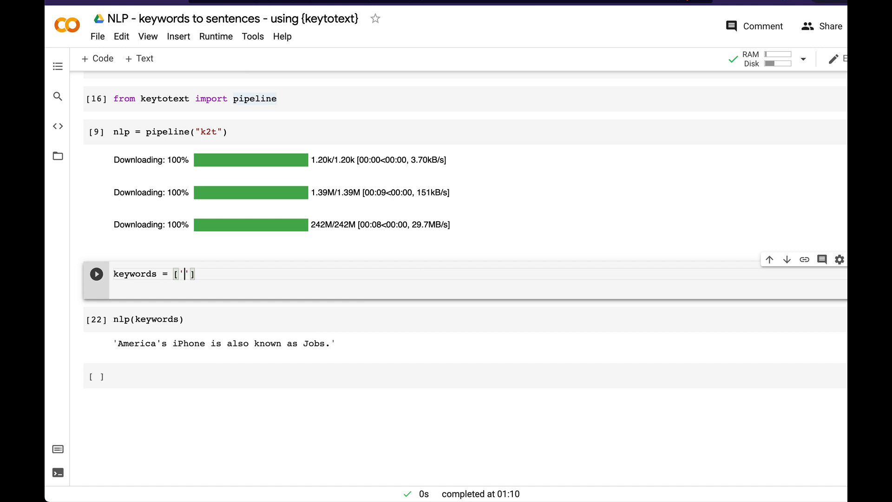
type("India',")
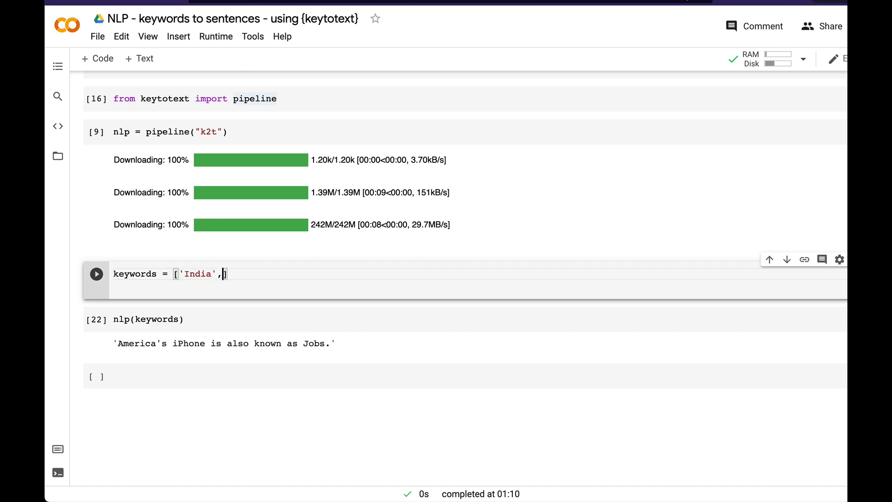
type("'Wedding','Food'")
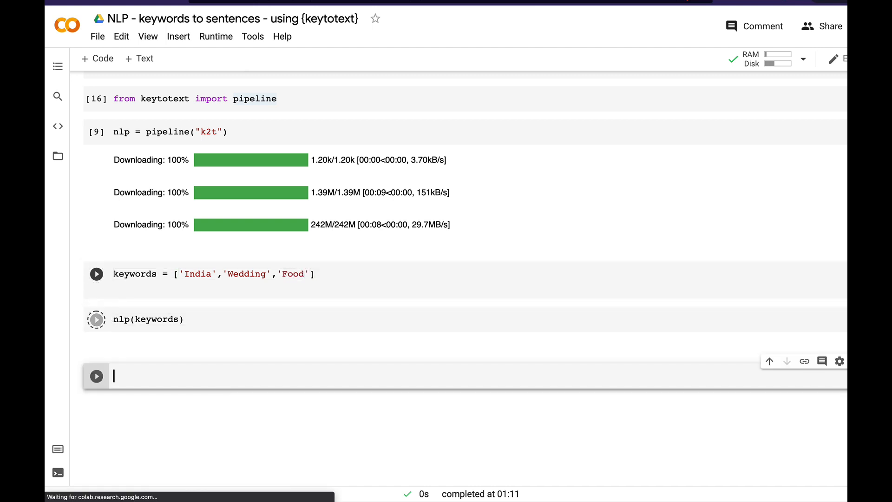
left_click(95, 319)
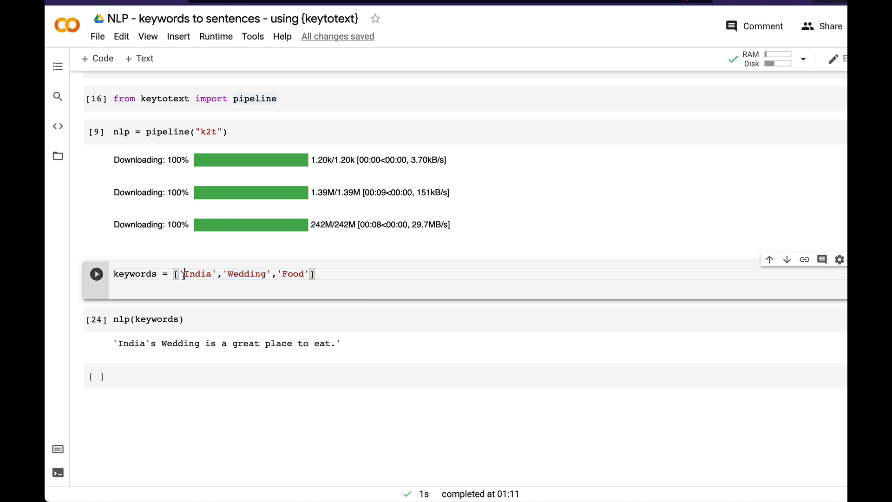
Swap India for Spain and Food for Games, generate the sentence, then switch to the keytotext GitHub README.
double_click(199, 273)
type("Spai")
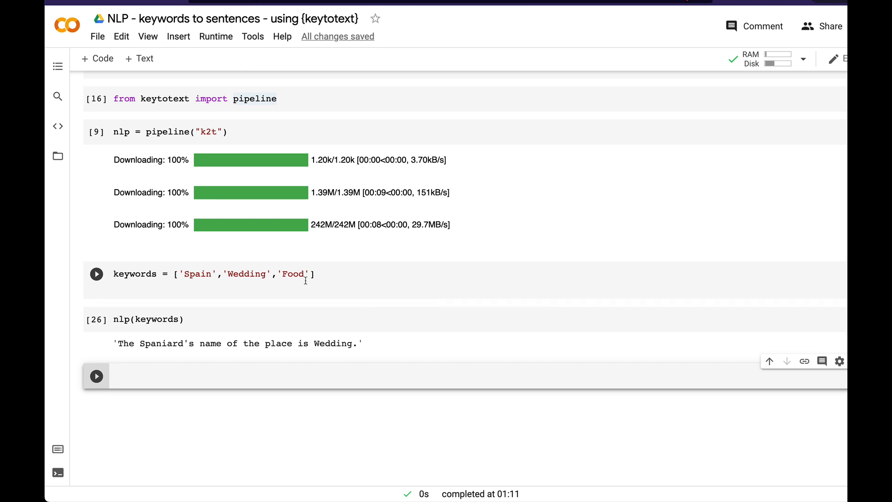
double_click(293, 273)
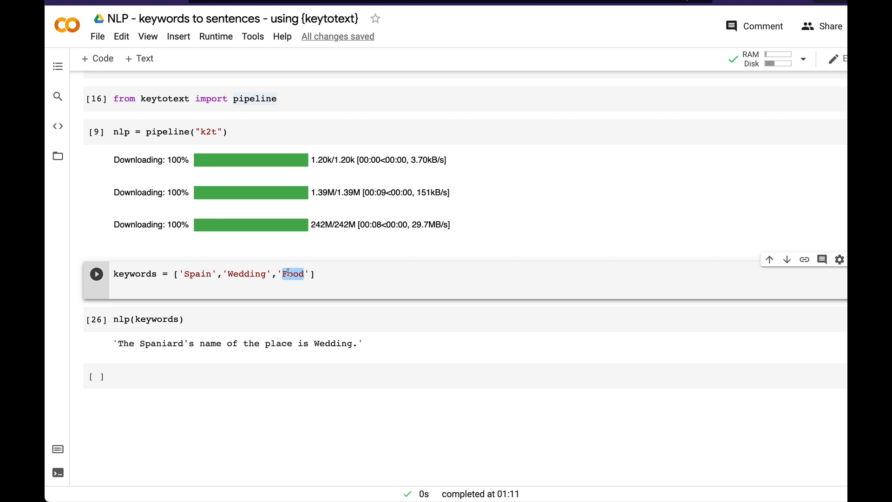
type("Games")
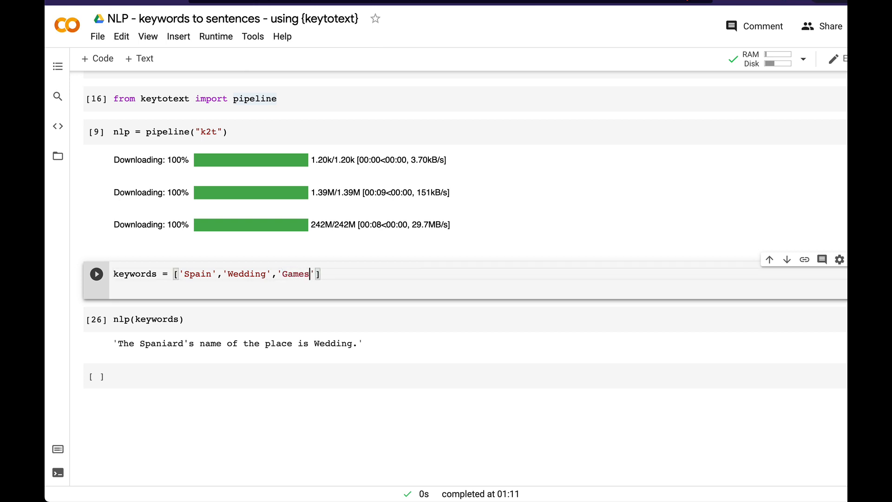
left_click(96, 318)
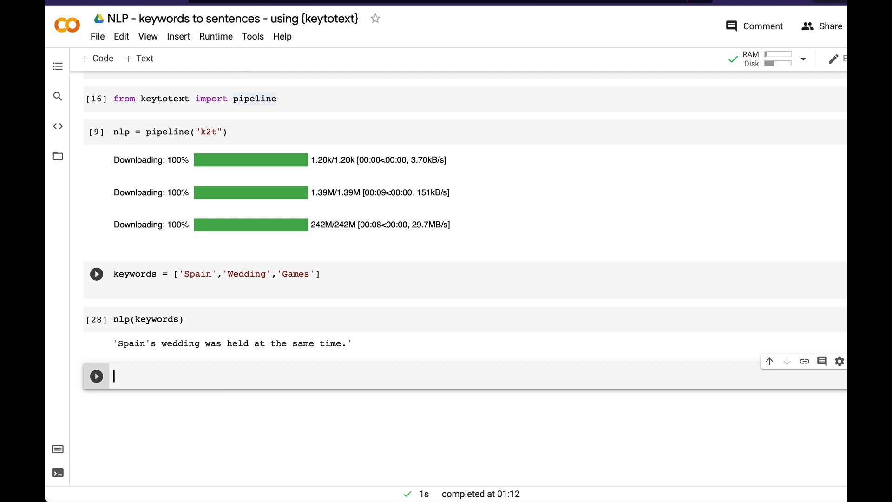
left_click(95, 274)
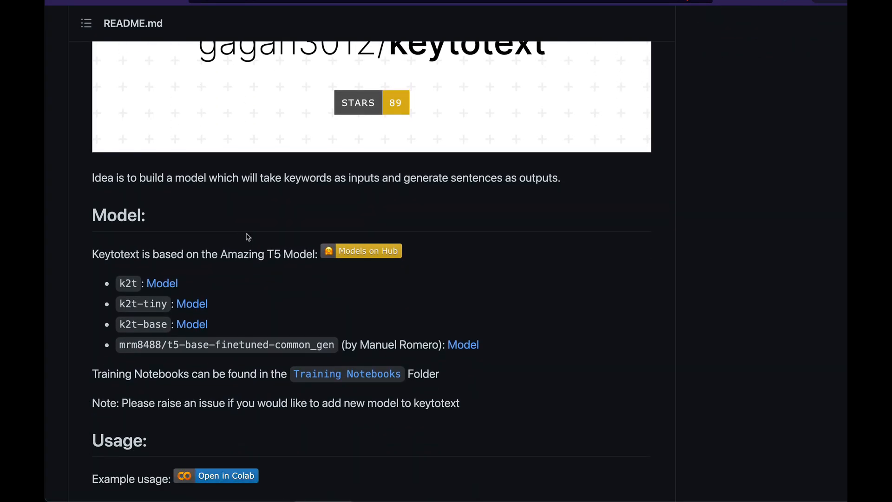
mouse_move(145, 278)
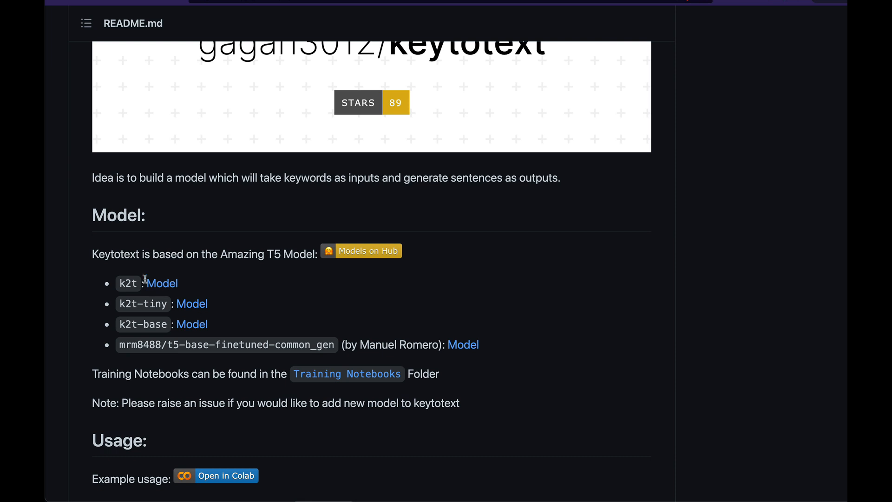
mouse_move(129, 284)
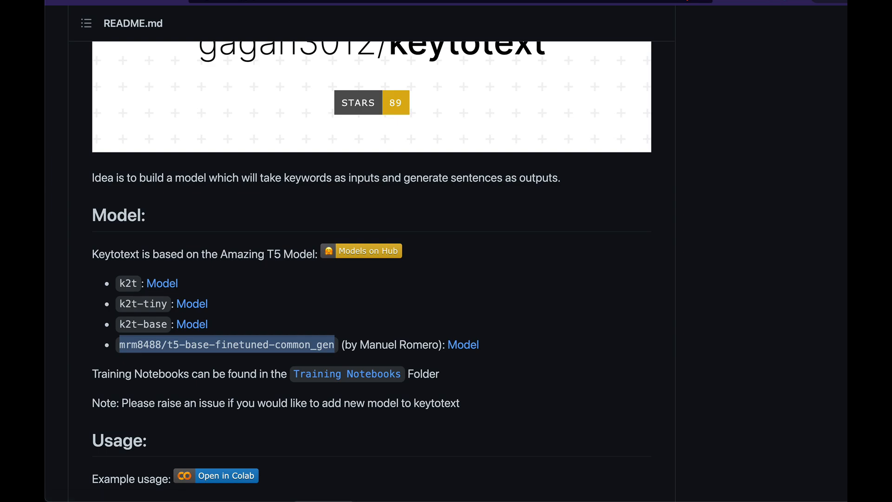
left_click(224, 475)
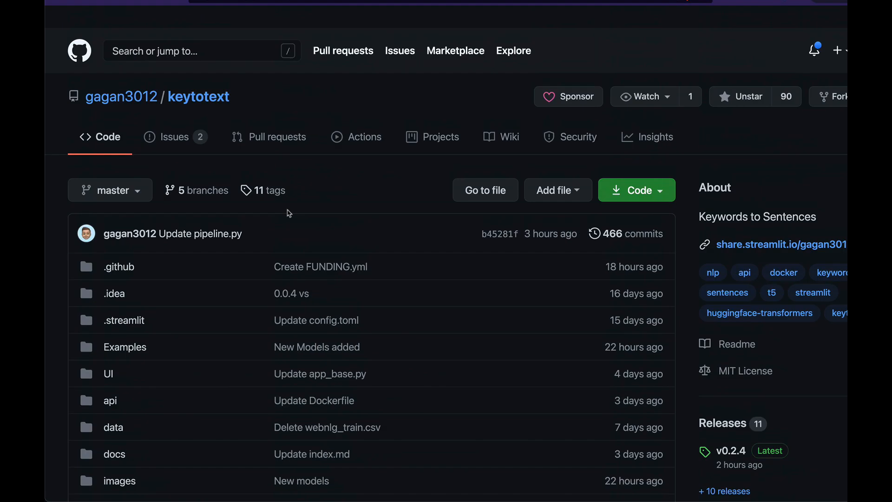
View the repository's open issues, then reach Gagan Bhatia's Become a sponsor page via the Sponsor button.
scroll("up", 3)
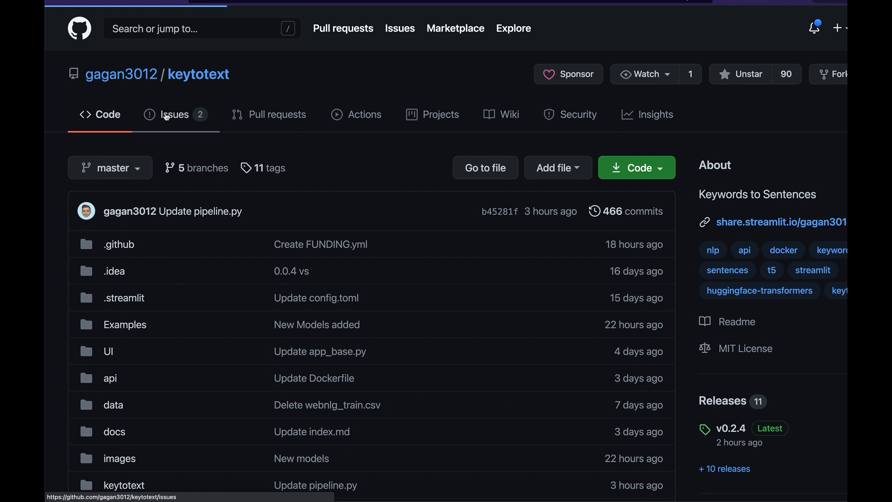
left_click(175, 114)
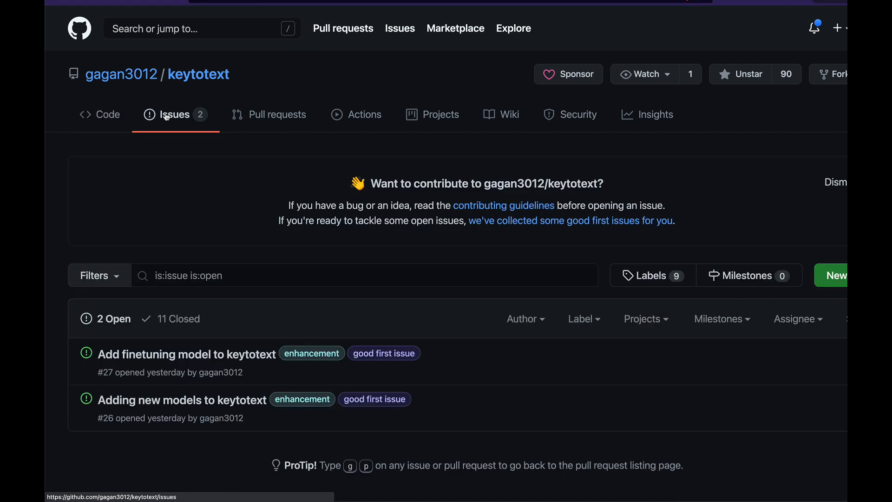
mouse_move(757, 123)
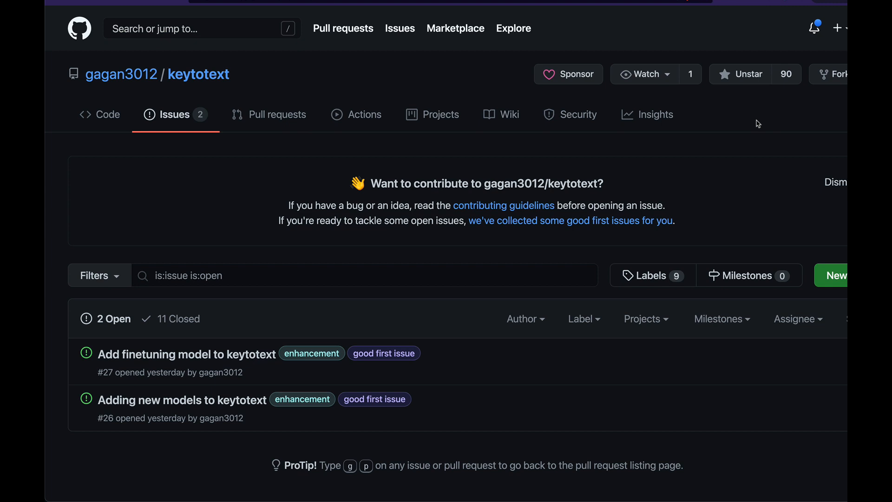
mouse_move(591, 81)
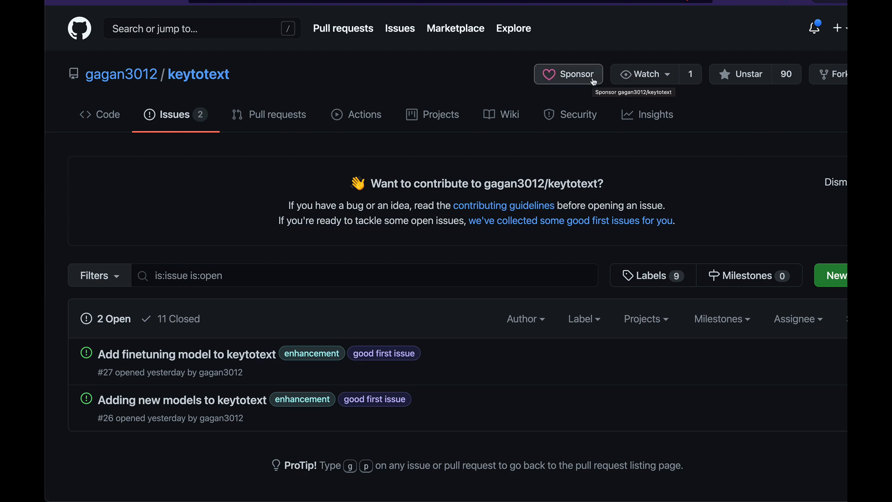
left_click(567, 74)
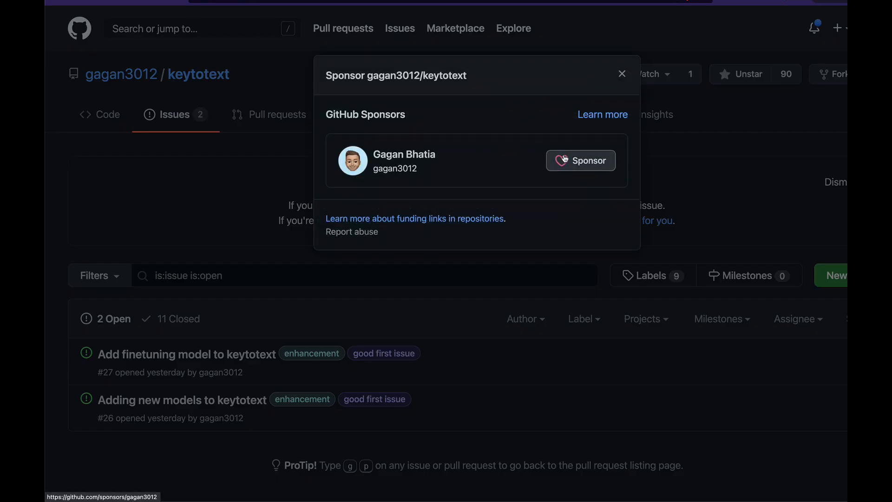
left_click(579, 161)
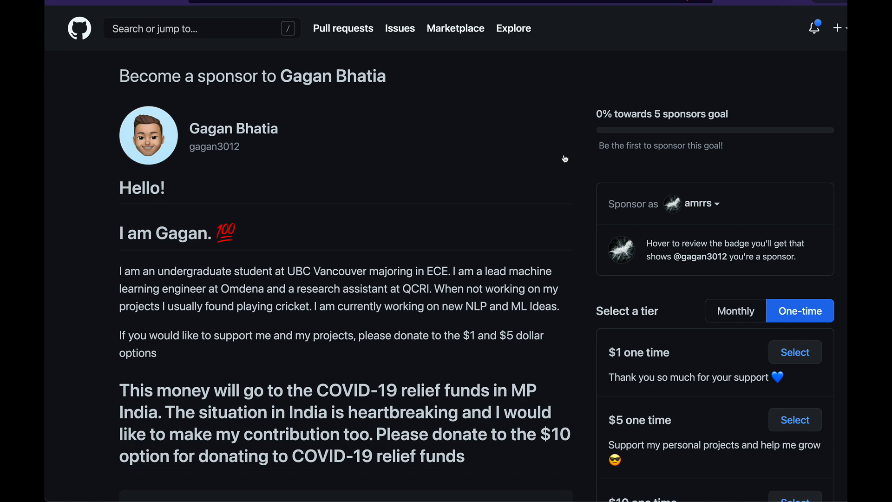
Scroll through the one-time sponsorship tiers on the sponsor page.
scroll("down", 3)
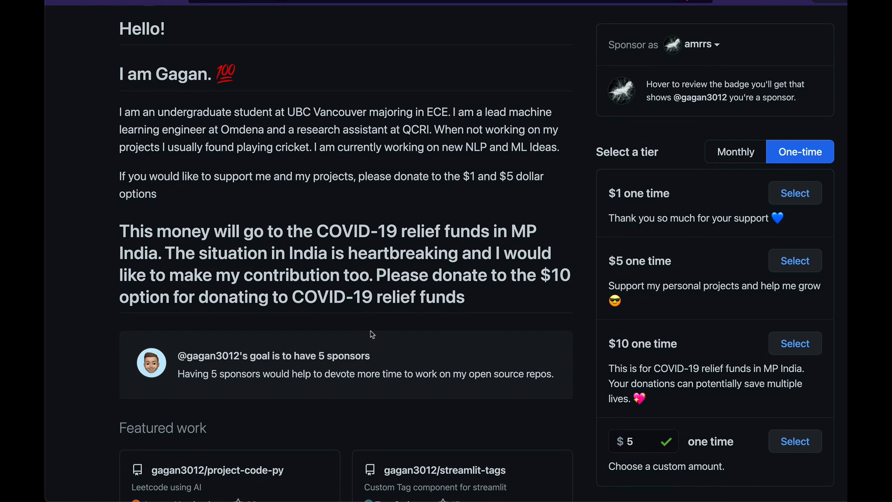
scroll("up", 3)
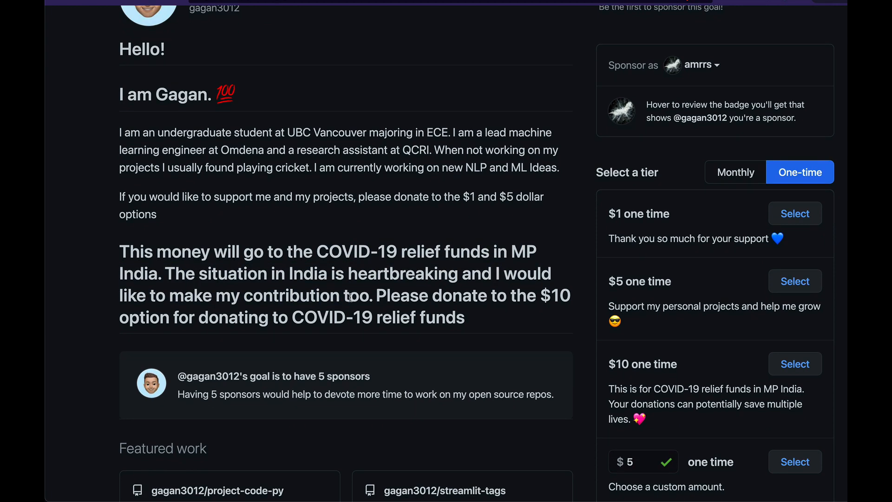
scroll("down", 3)
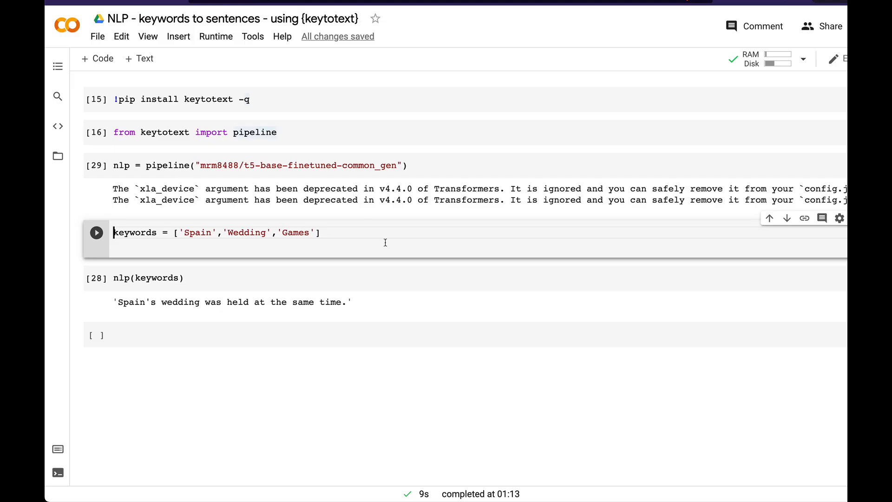
mouse_move(600, 244)
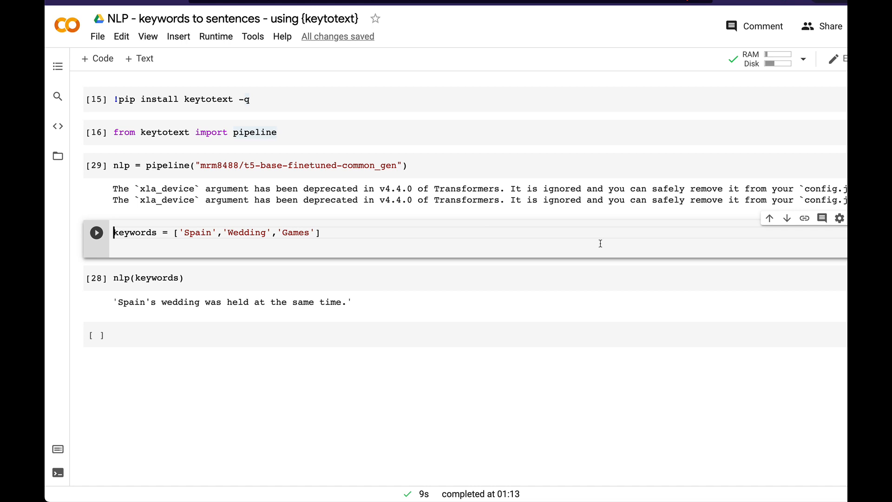
Rerun nlp(keywords) on Spain, Wedding, Games, getting a sentence about a wedding held in a hotel in Spain.
left_click(148, 278)
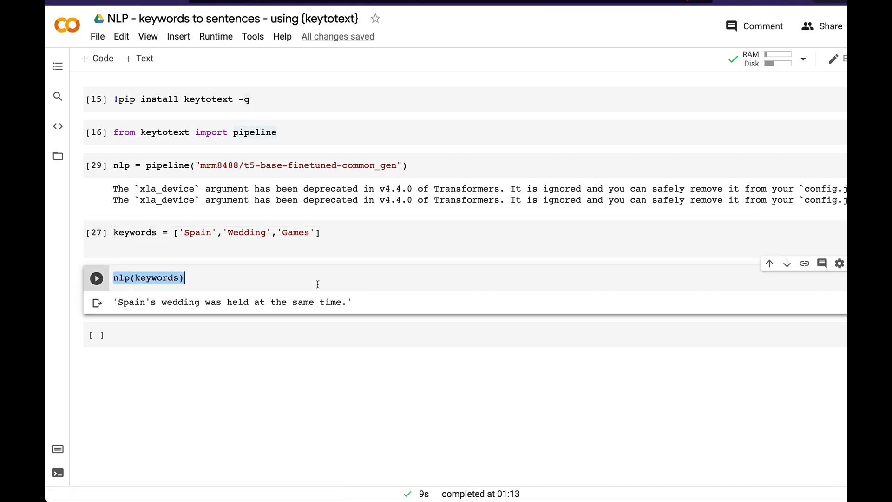
left_click(96, 278)
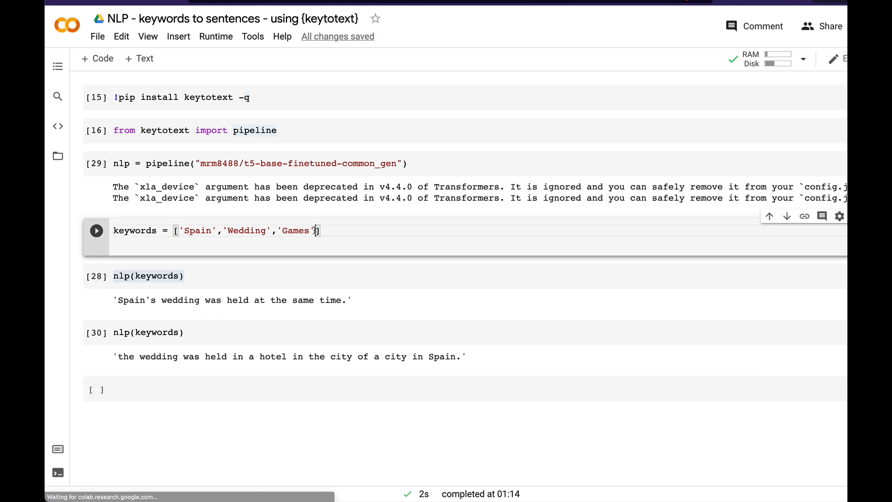
Append 'India' as a fourth entry in the keywords list.
type(",")
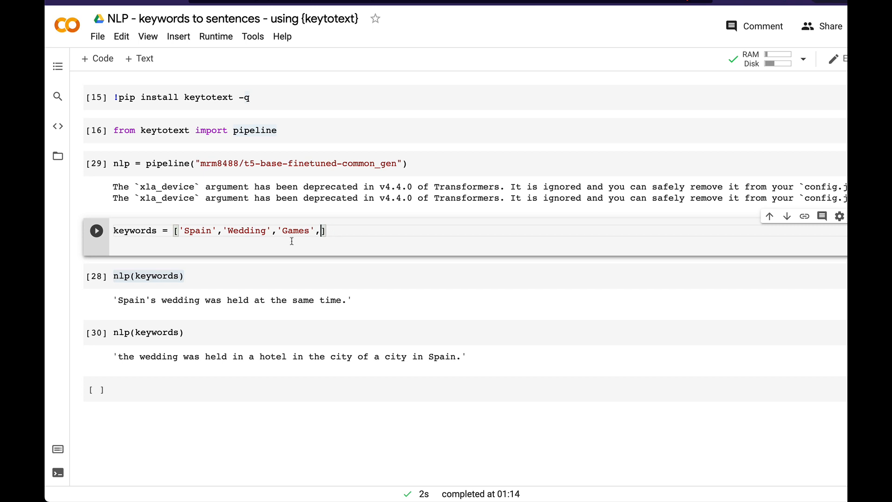
type("India")
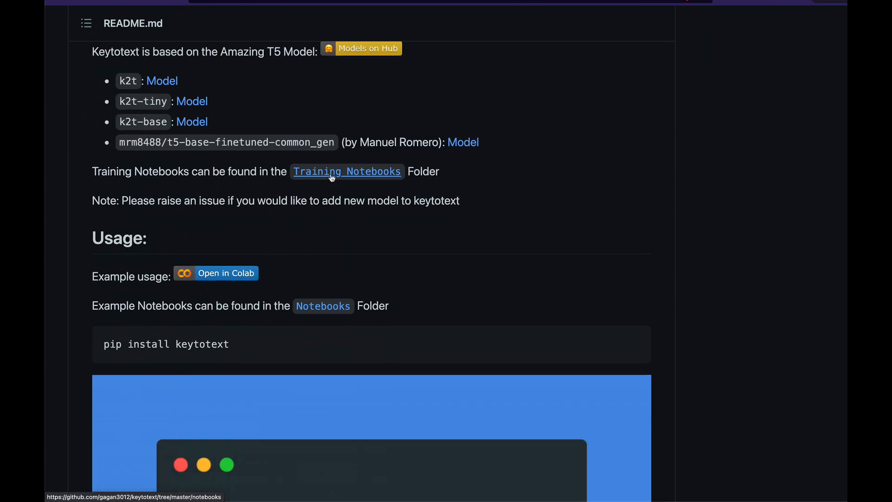
mouse_move(444, 253)
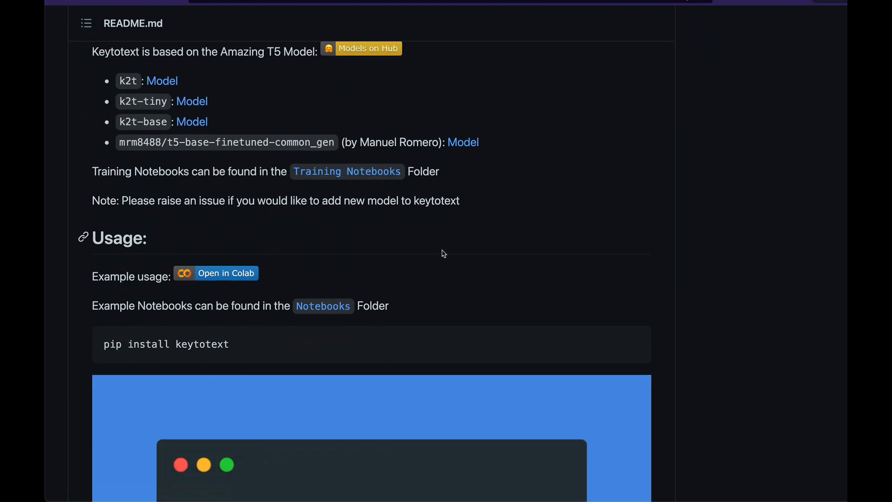
Scroll the README down through Usage and the Streamlit UI preview to the API Docker instructions.
scroll("down", 3)
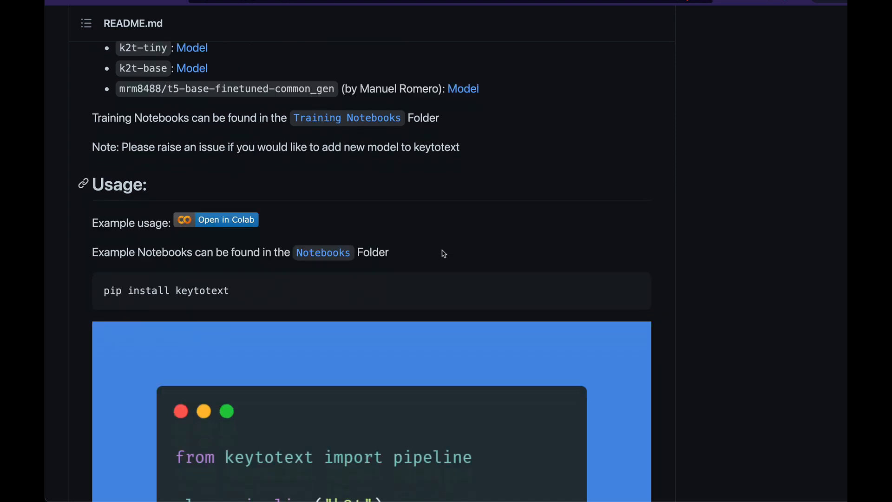
scroll("down", 3)
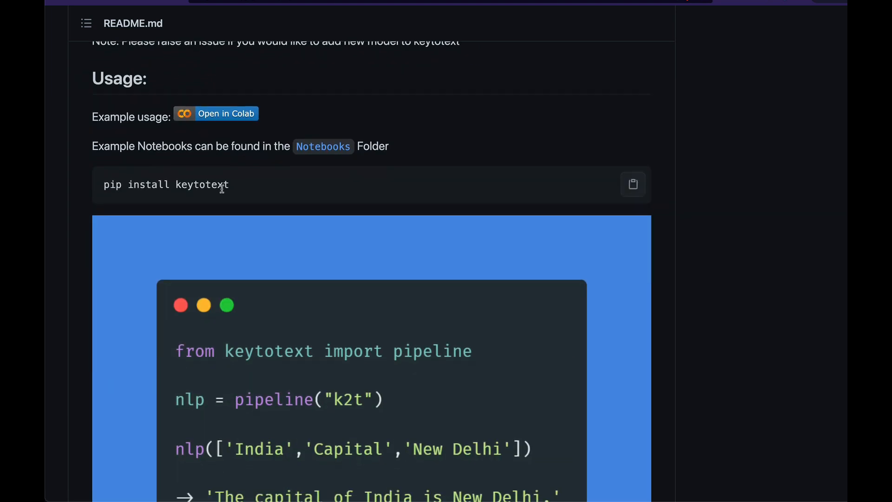
scroll("down", 3)
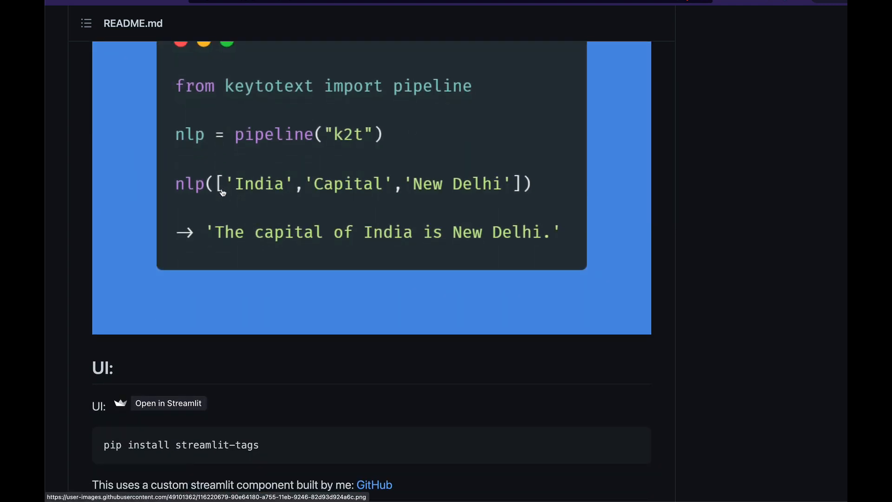
scroll("down", 3)
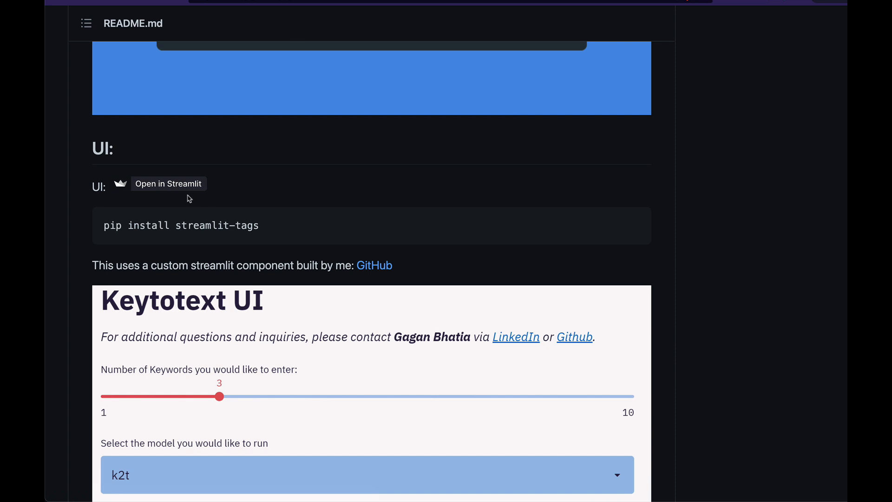
mouse_move(171, 193)
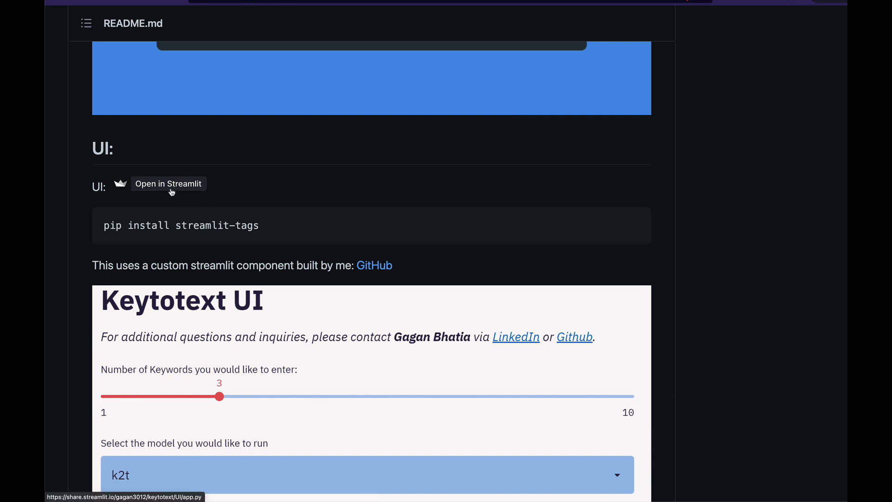
scroll("down", 3)
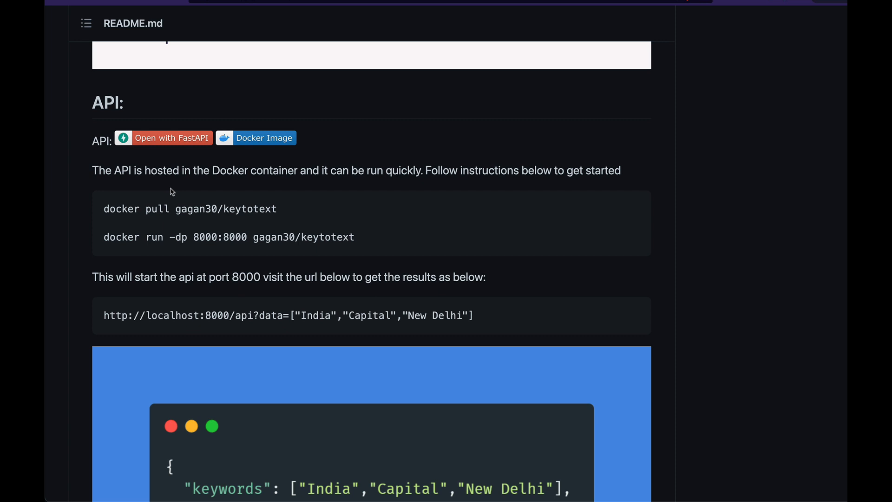
Scroll past the API example to the hosted API note and BibTeX citation block.
scroll("down", 3)
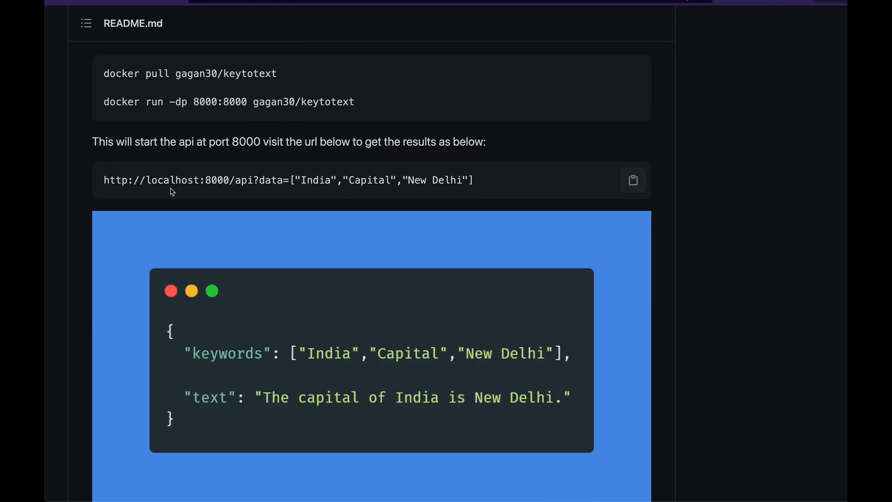
scroll("down", 3)
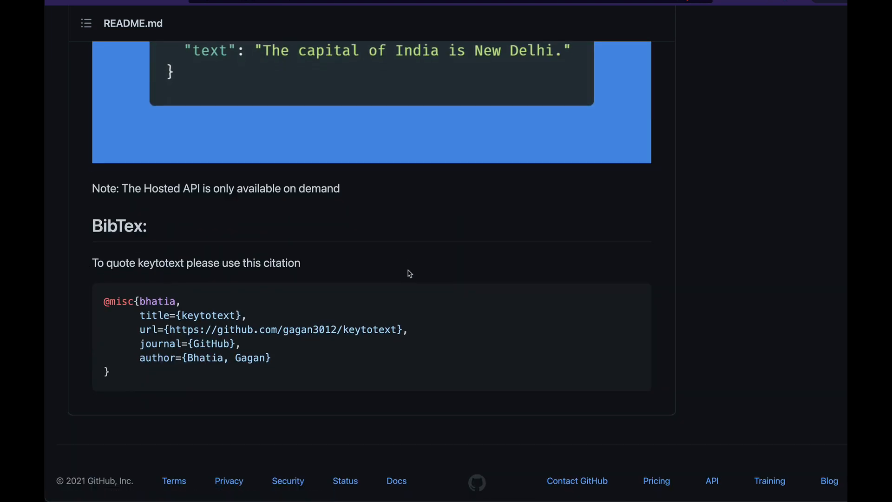
mouse_move(353, 300)
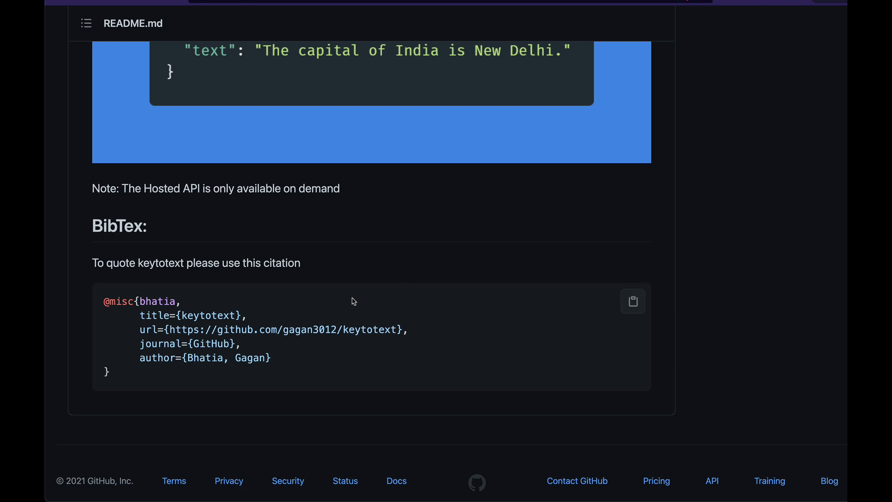